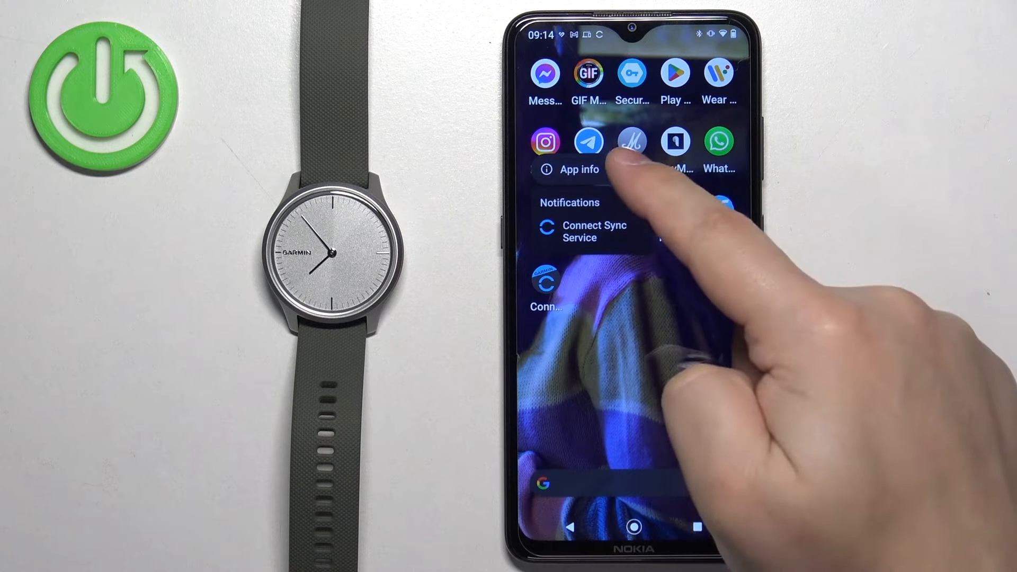
- Set Garmin Connect's Contacts and Phone permissions to Allow in App info
click(576, 169)
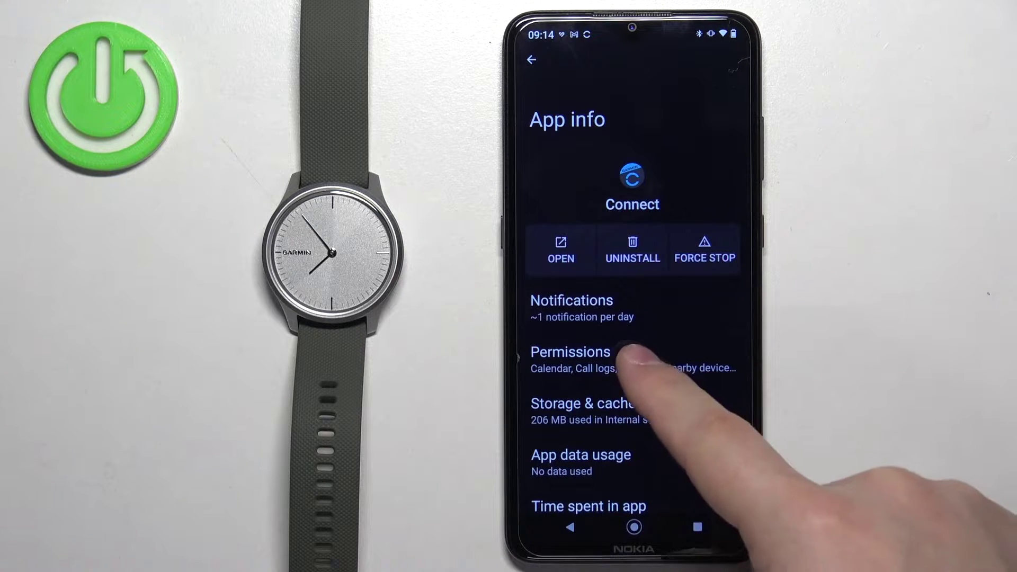
click(569, 352)
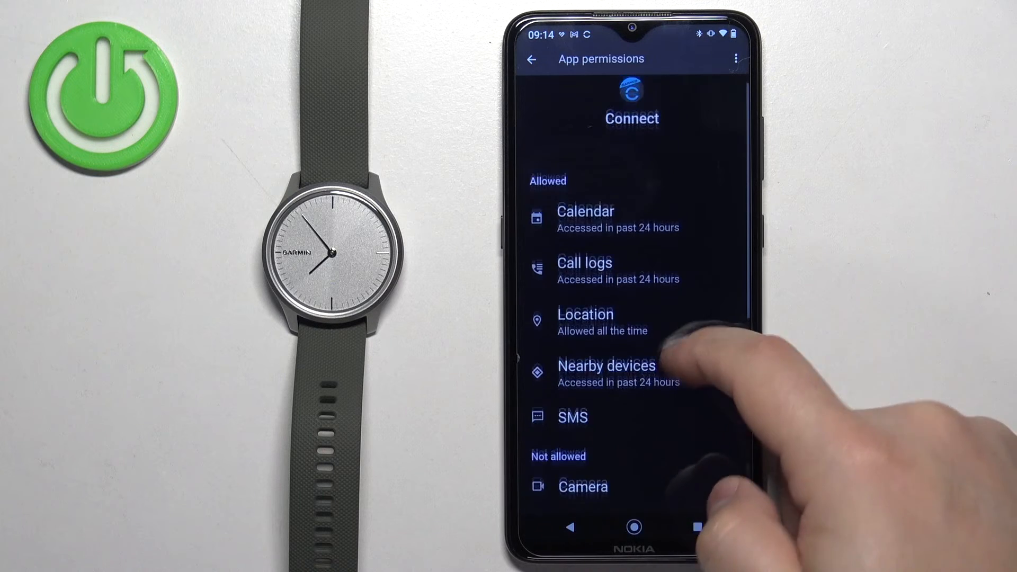
scroll(up, 3)
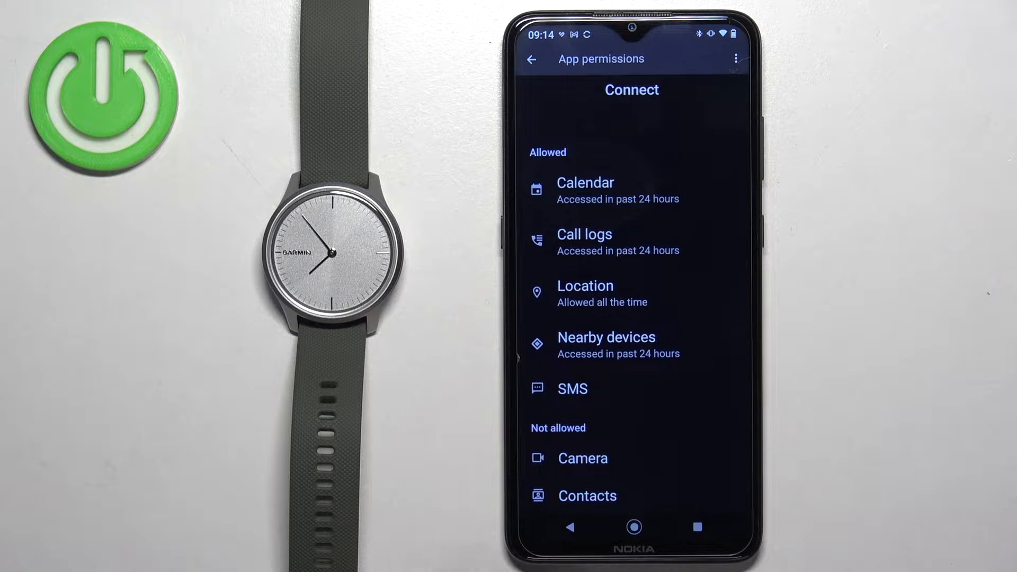
scroll(up, 3)
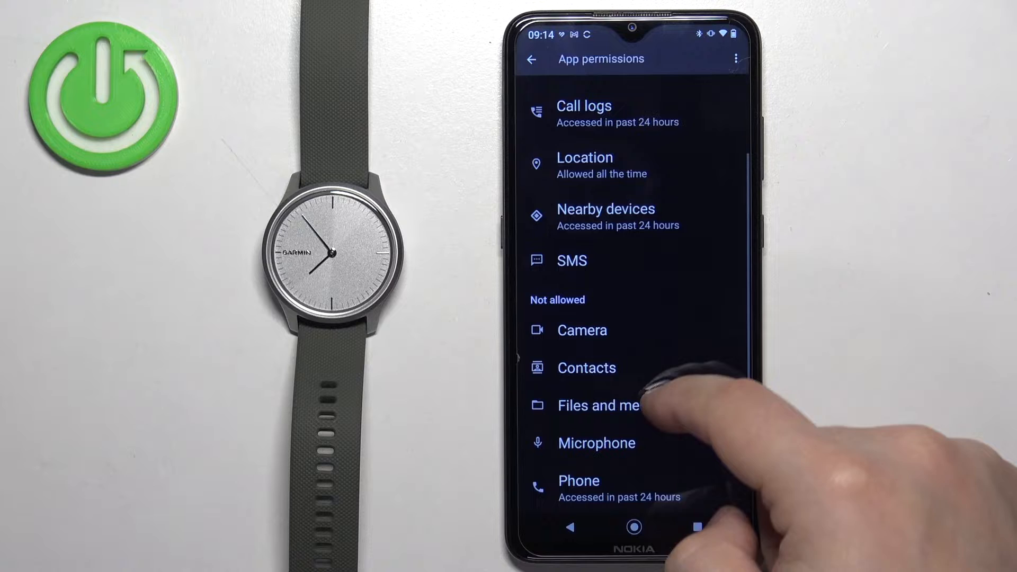
scroll(down, 3)
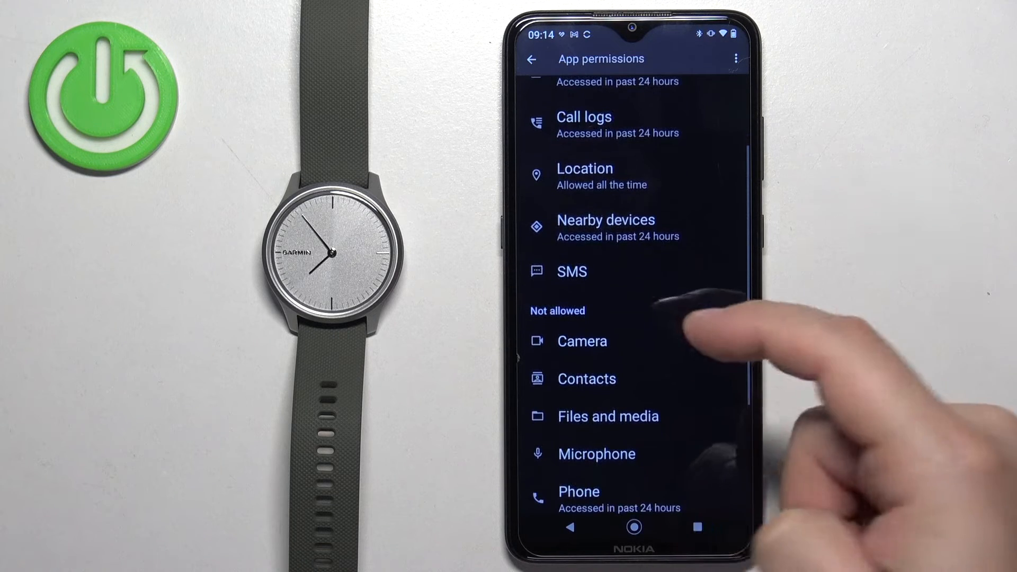
click(586, 378)
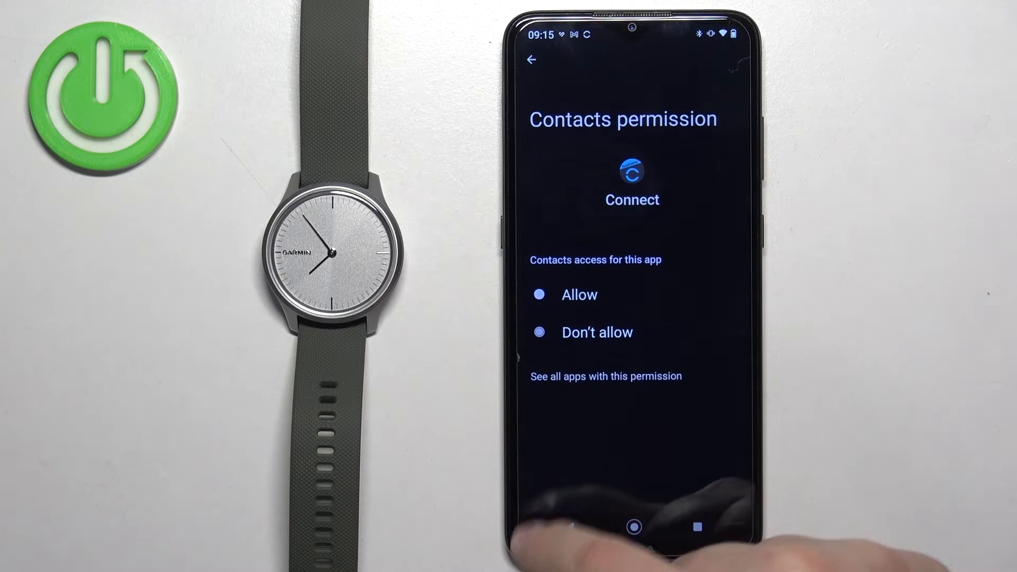
click(531, 59)
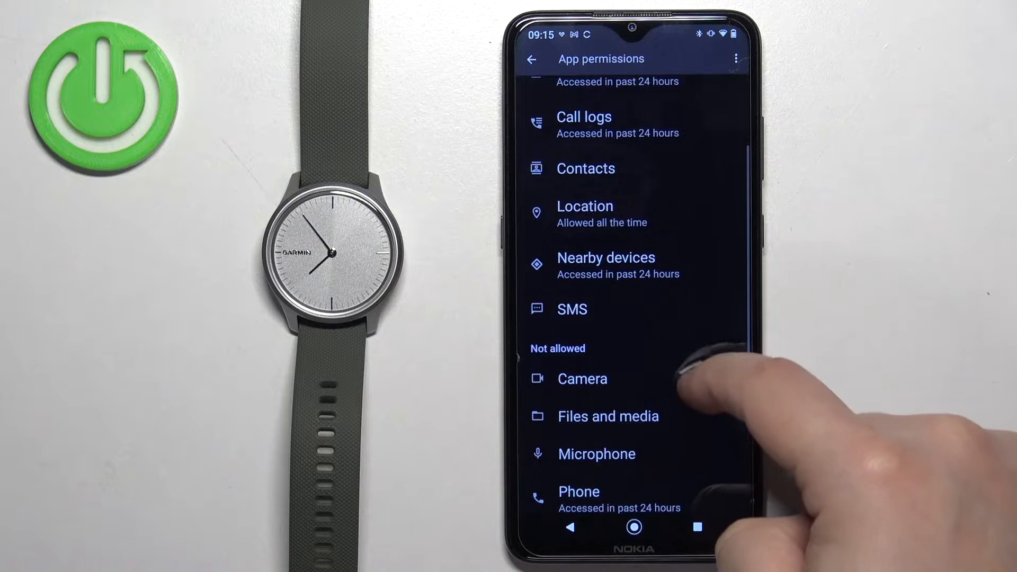
click(578, 491)
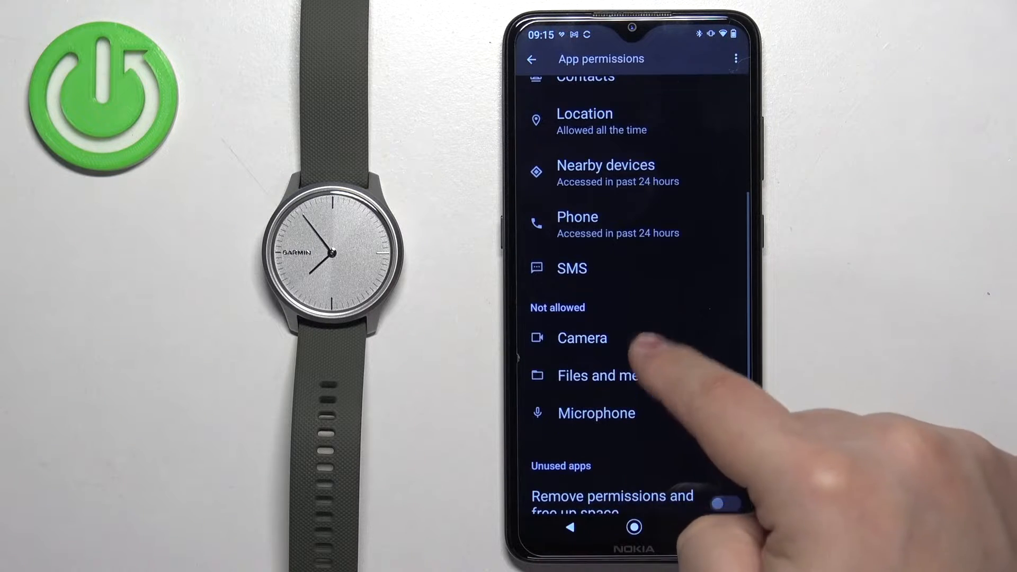
scroll(down, 3)
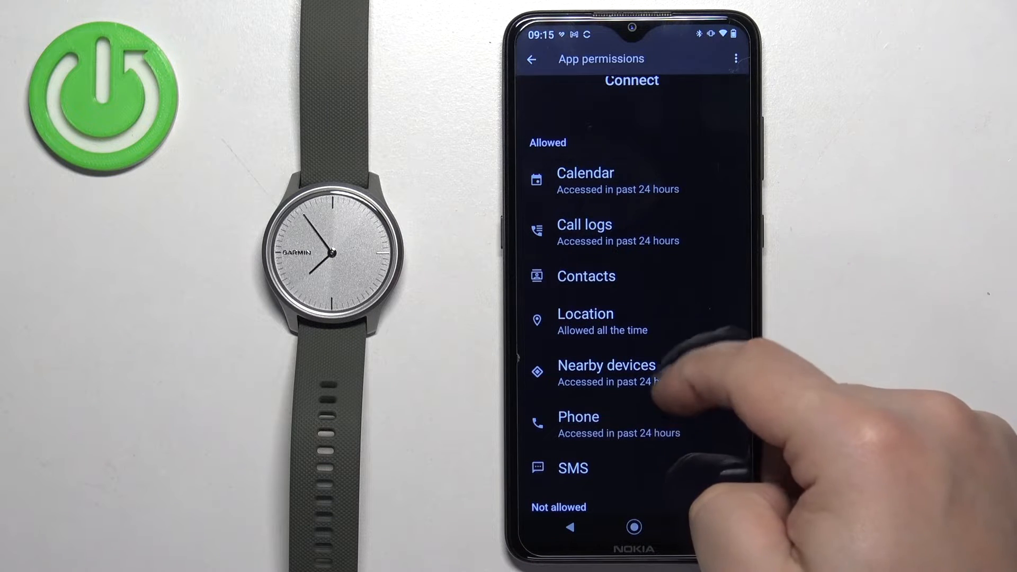
scroll(up, 3)
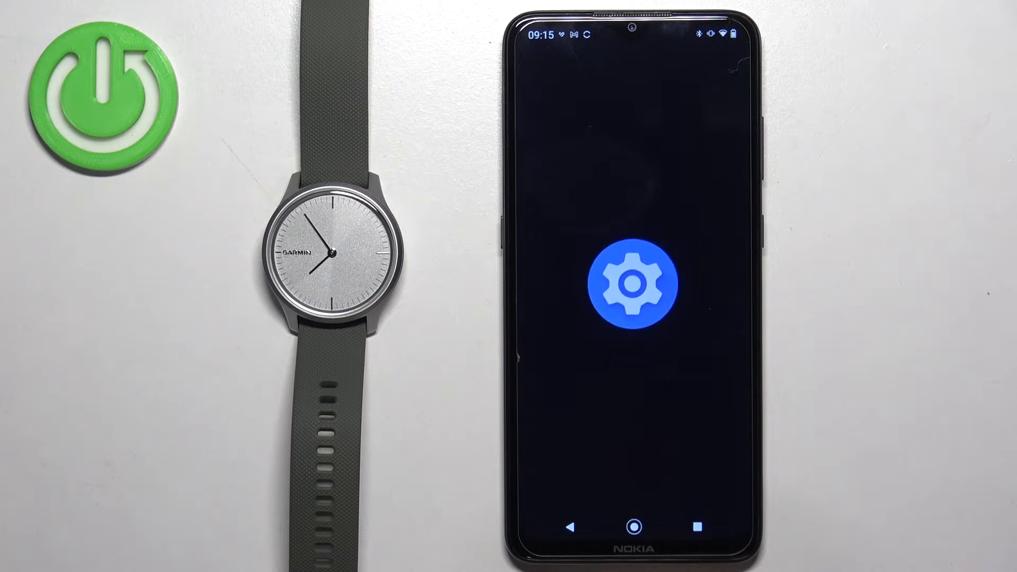
- Open Settings > Notifications, try searching for notification access, then return to Notifications
click(634, 282)
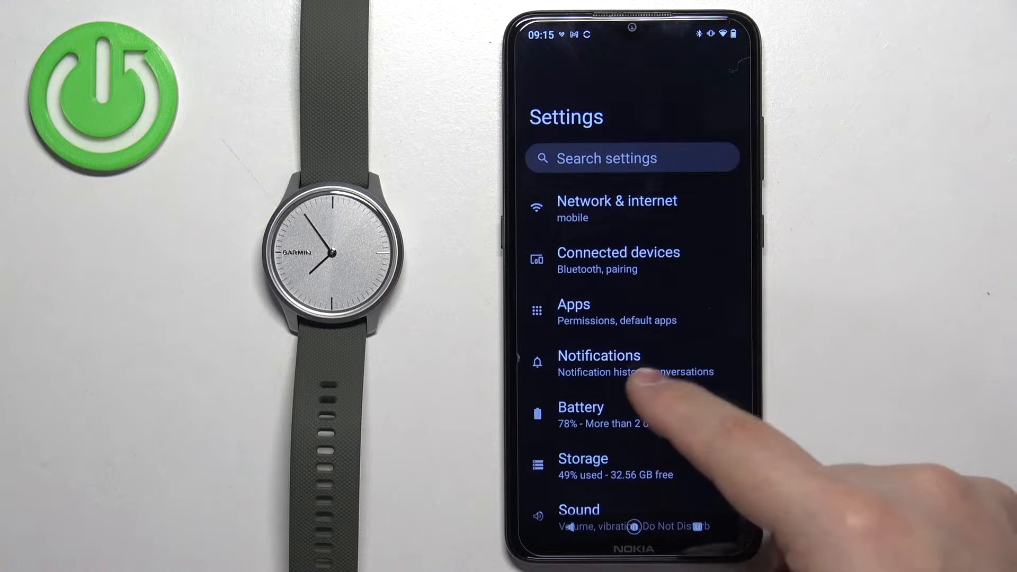
click(598, 363)
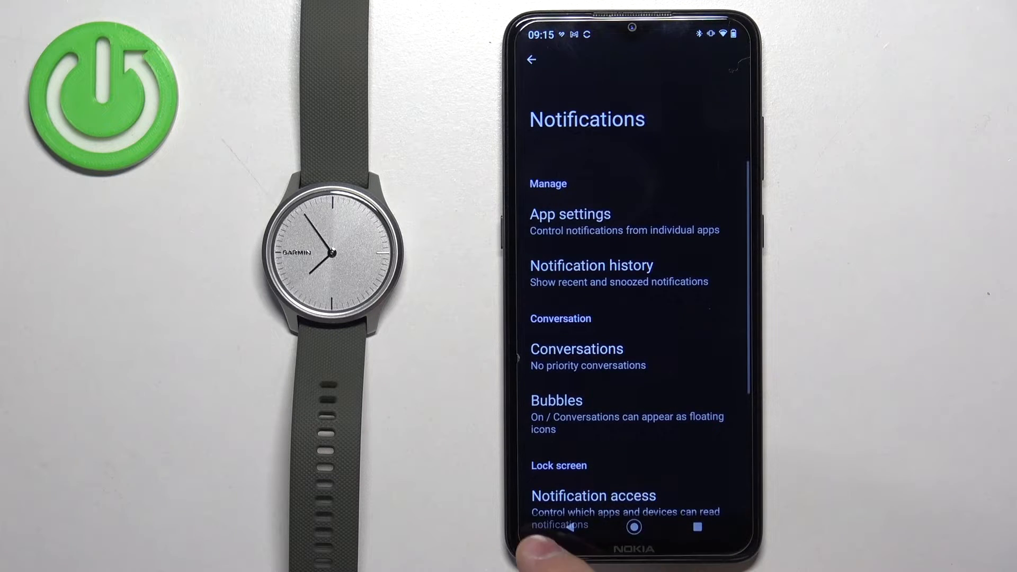
click(534, 58)
text(n)
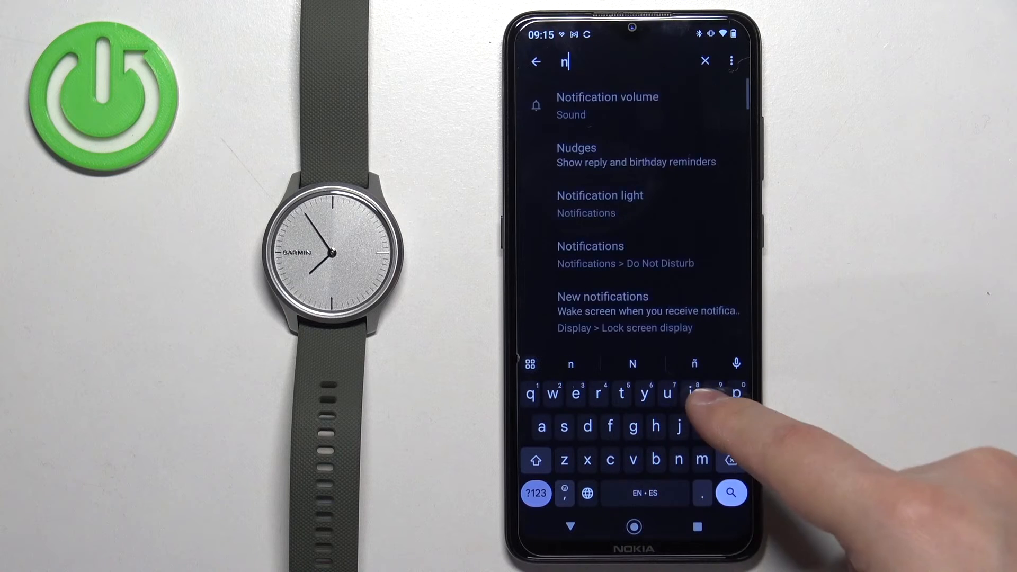
text(ot)
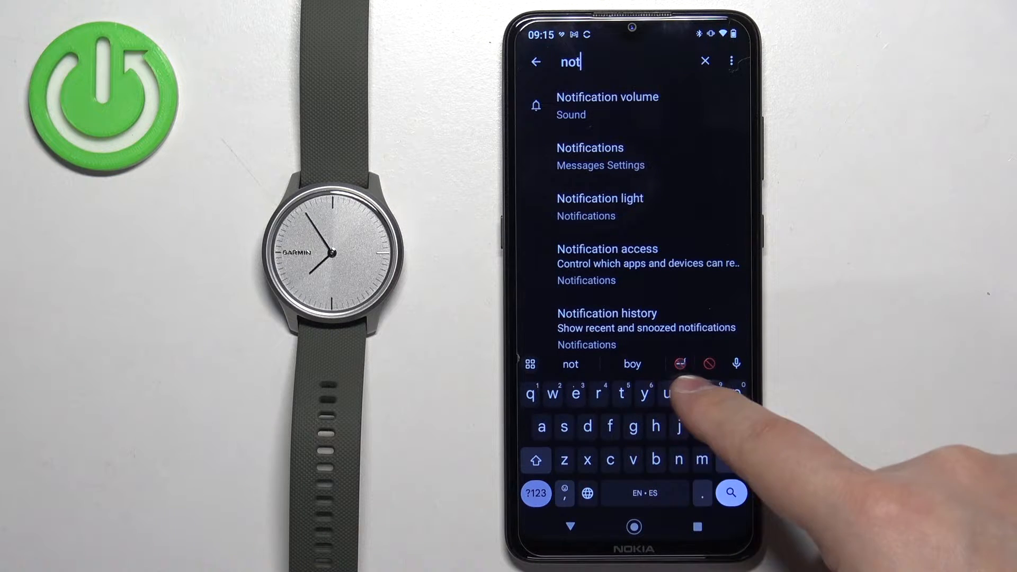
text(ifi)
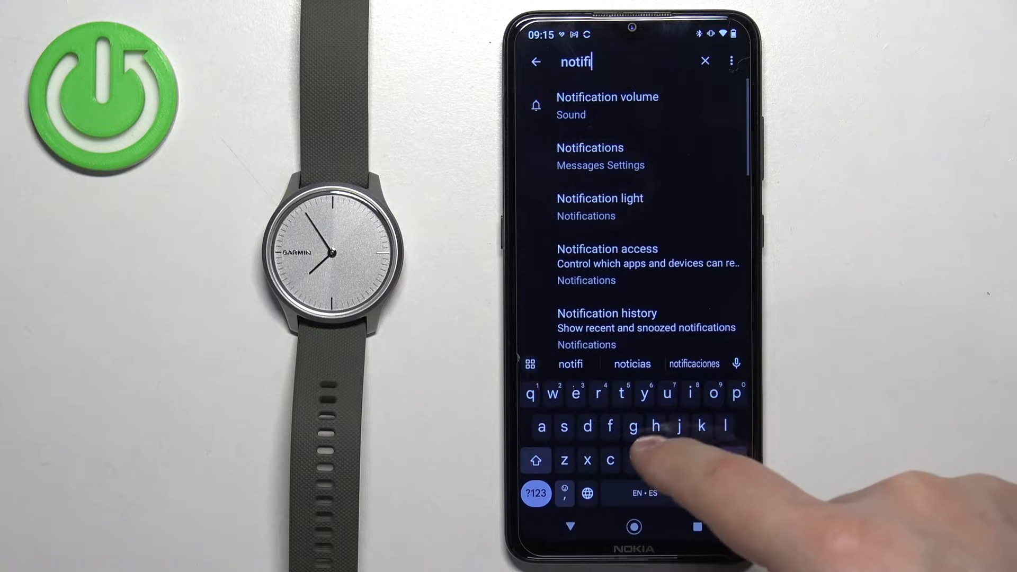
text(cation accrss)
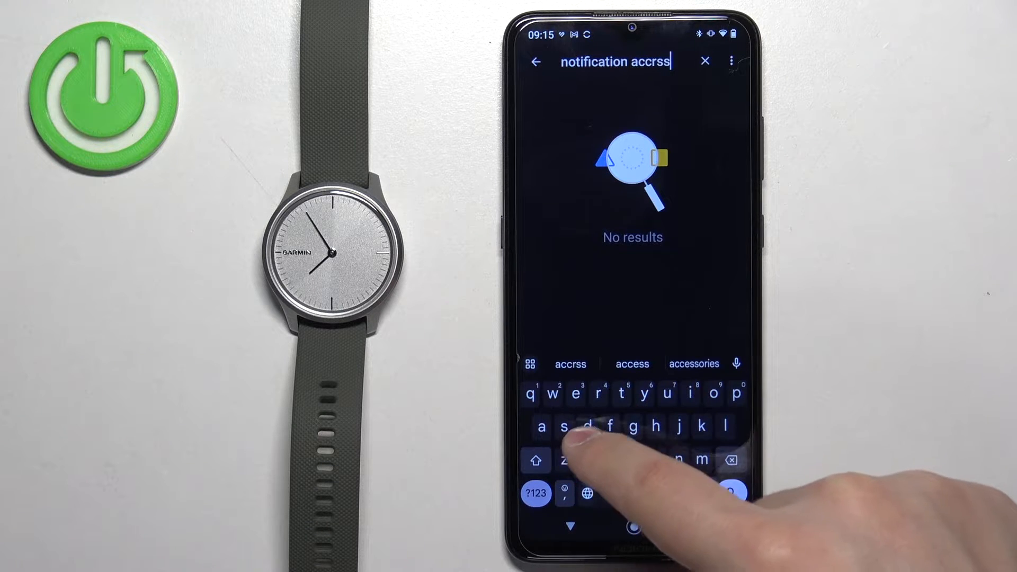
click(632, 364)
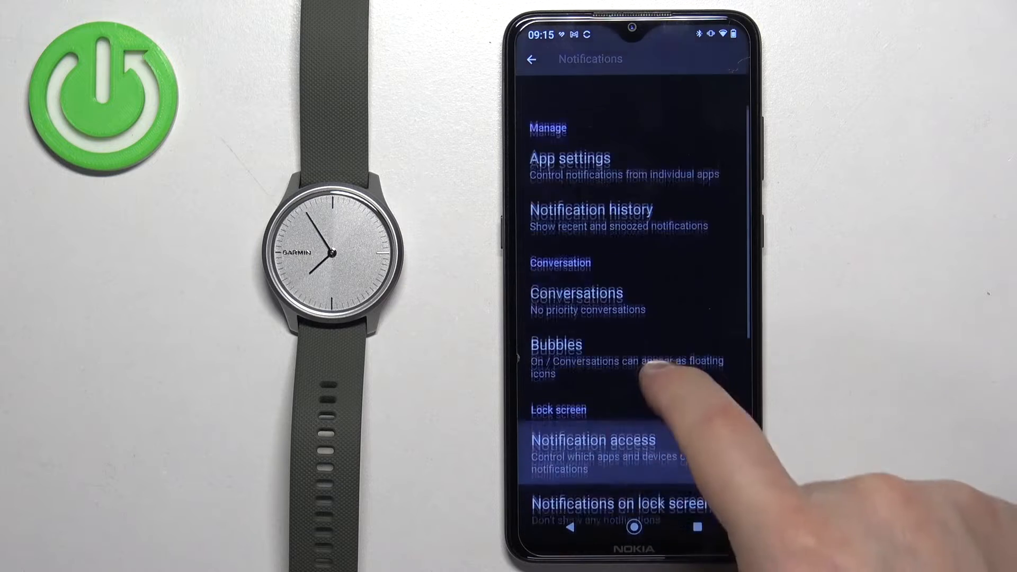
- Allow Connect under Notification access, then relaunch Garmin Connect from the home screen
click(586, 440)
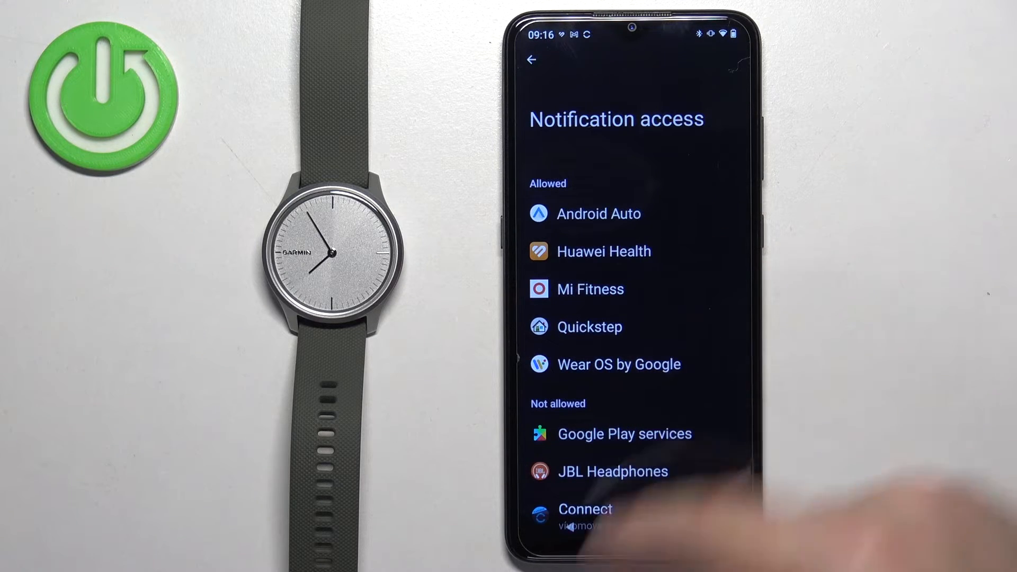
scroll(up, 3)
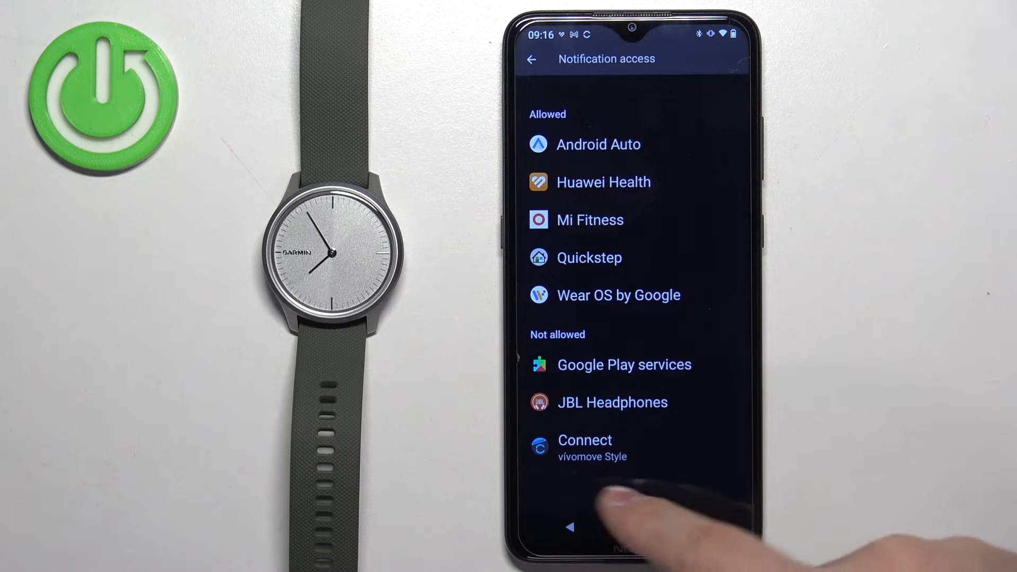
scroll(down, 3)
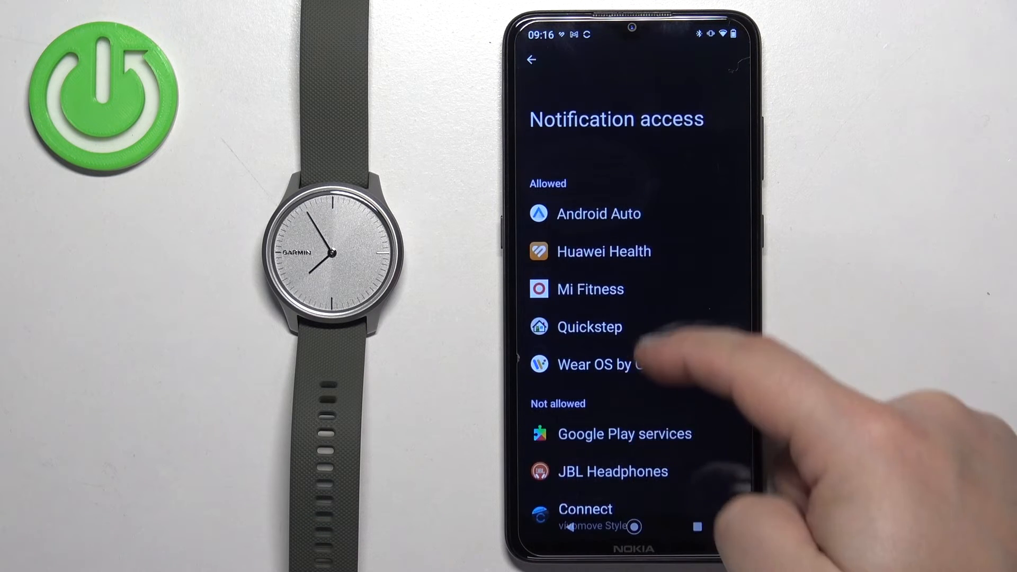
click(584, 509)
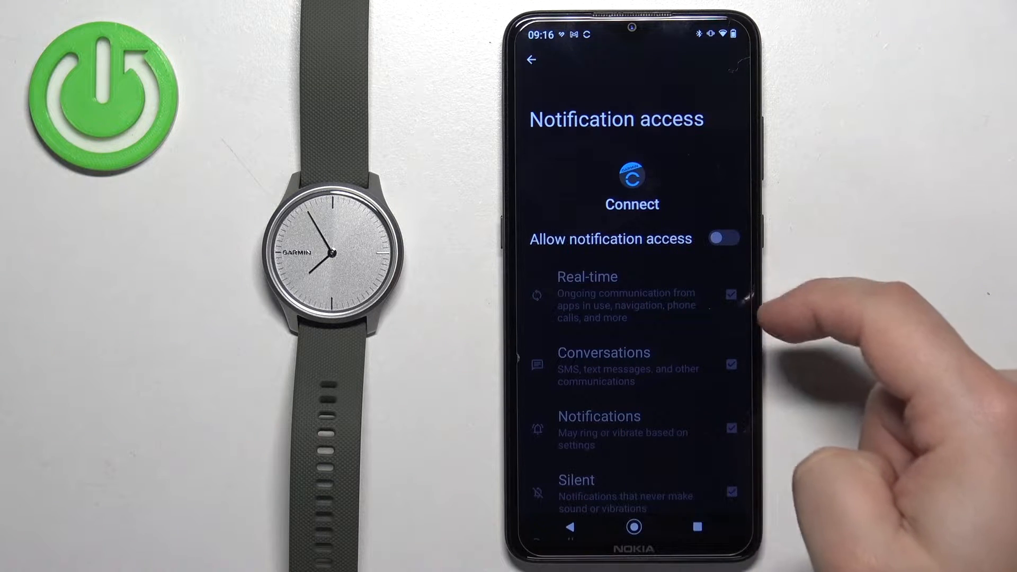
click(725, 238)
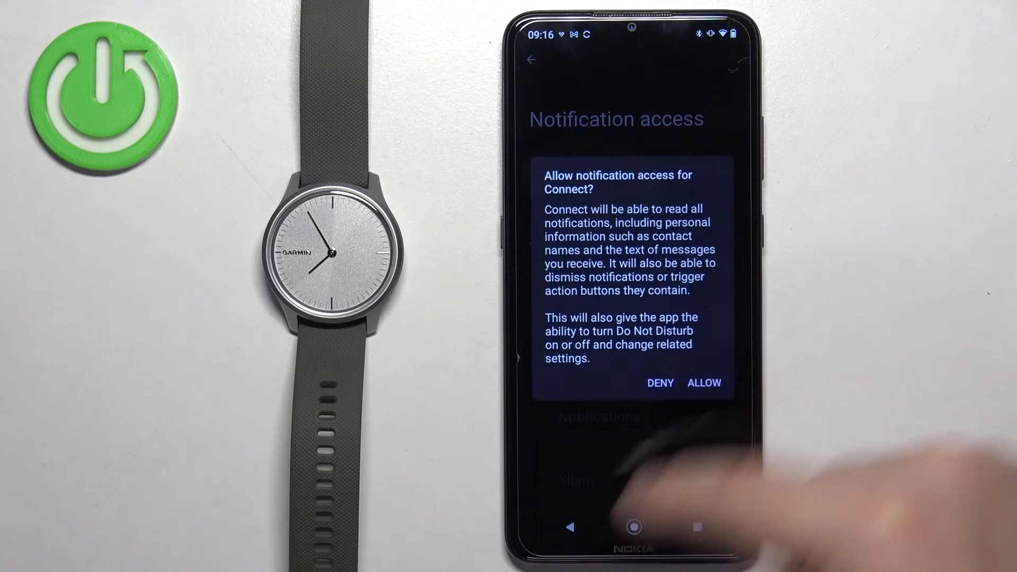
click(704, 382)
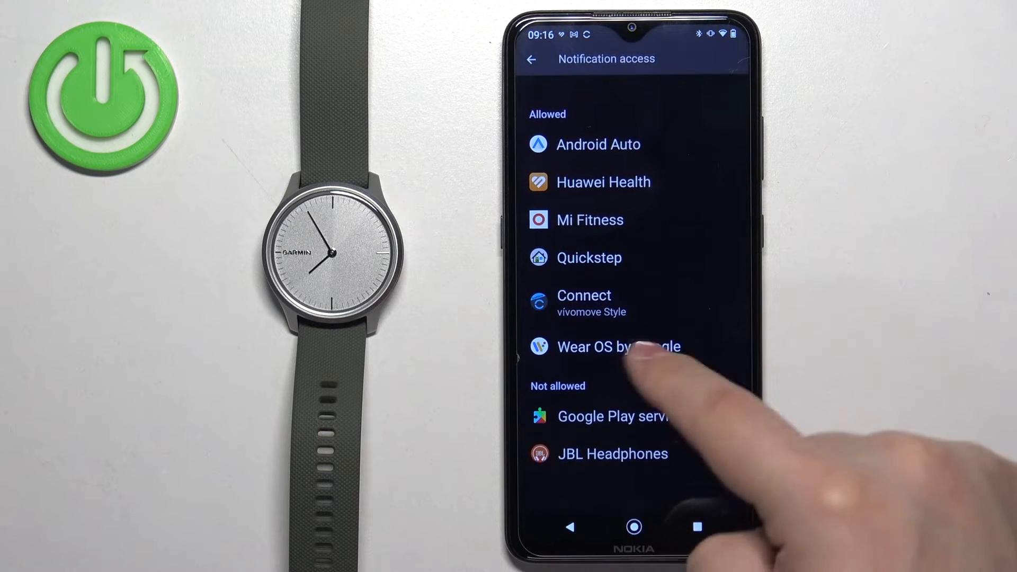
scroll(down, 3)
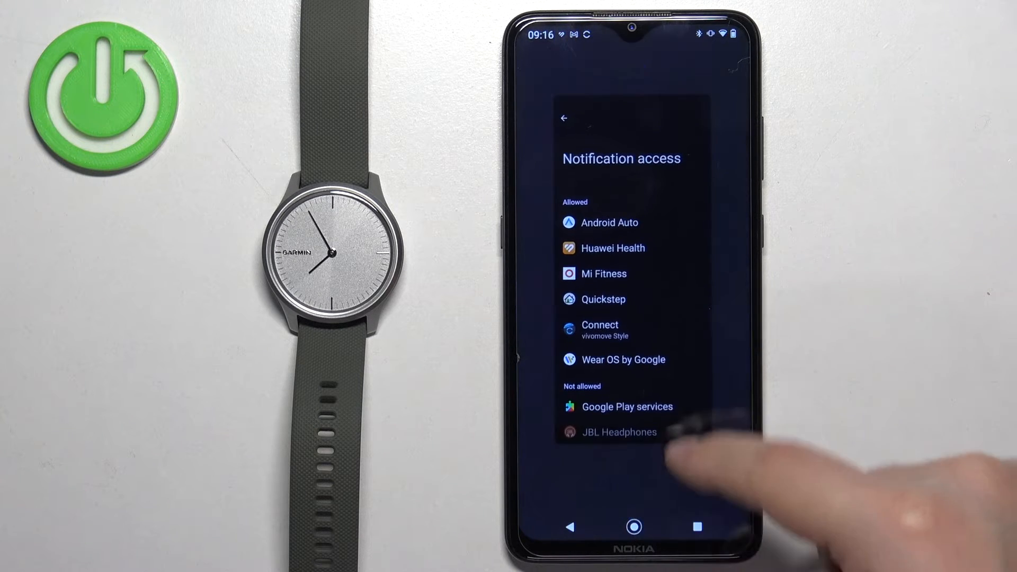
click(634, 526)
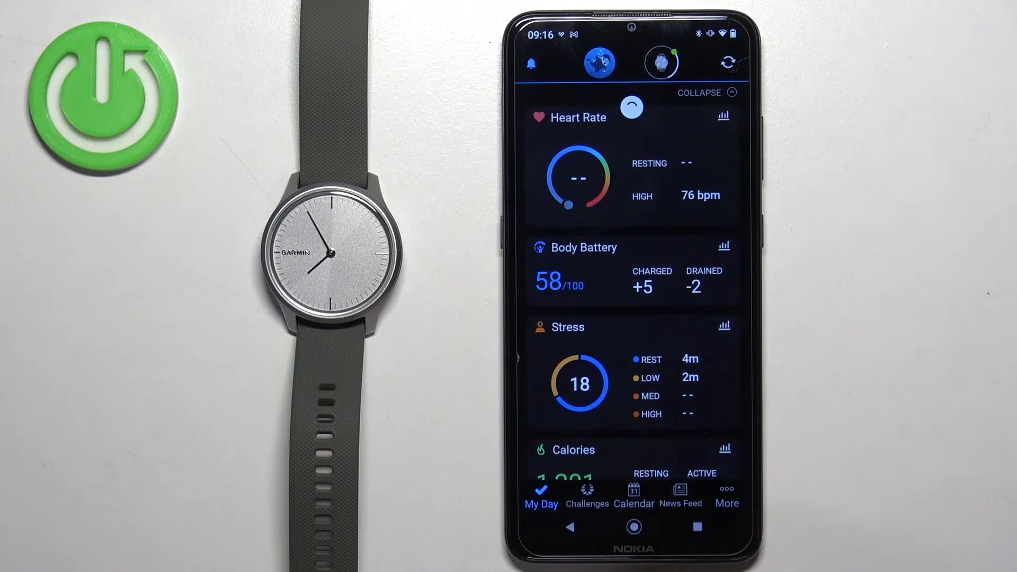
- Navigate More > Garmin Devices > vívomove Style > Alerts > Smart Notifications
click(726, 496)
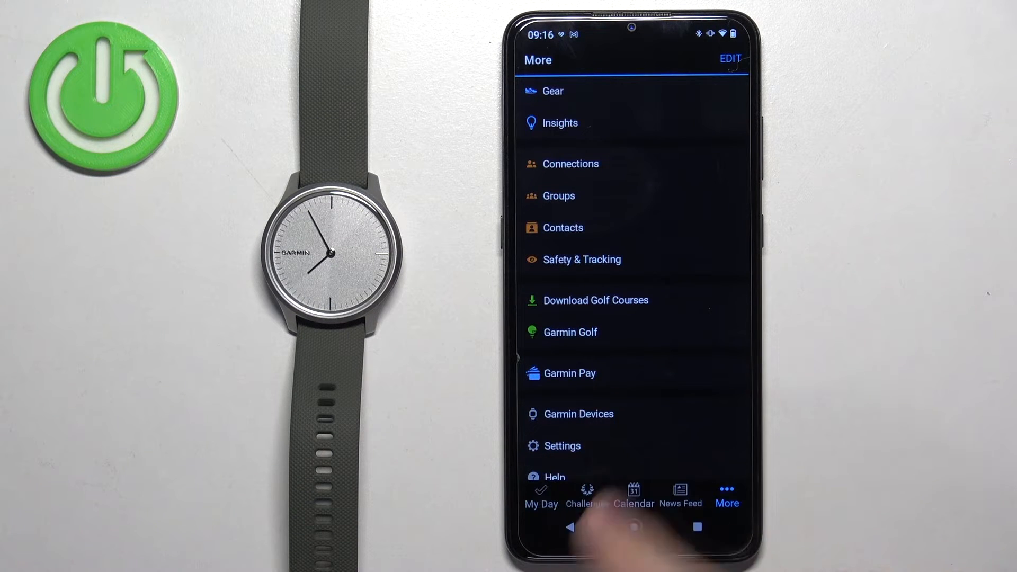
click(579, 413)
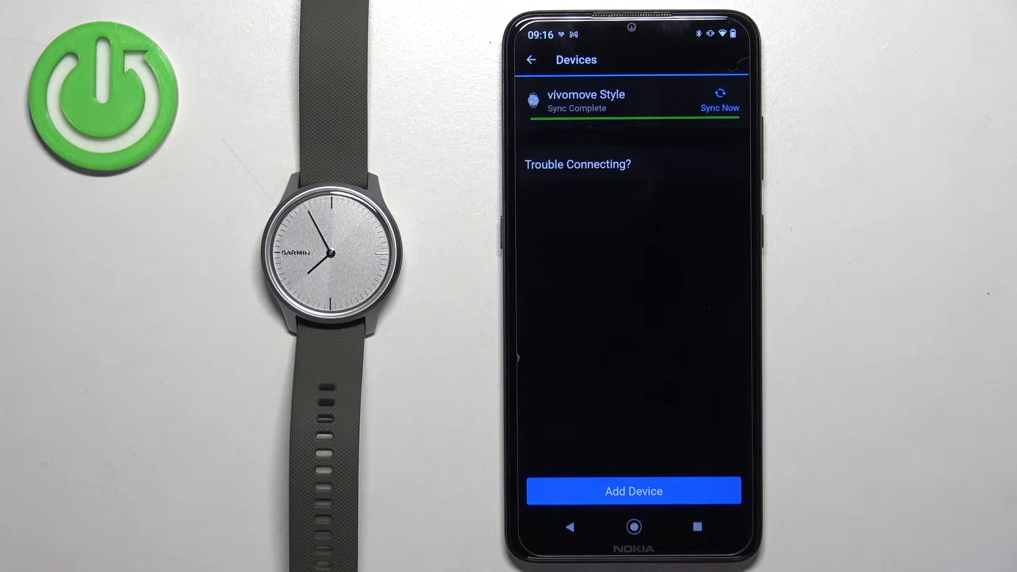
click(632, 101)
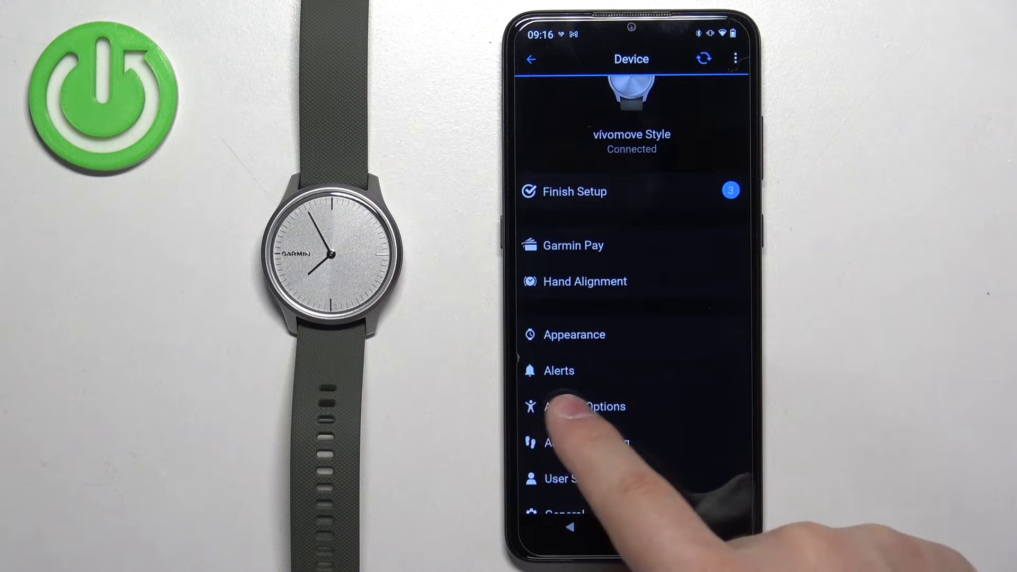
click(558, 370)
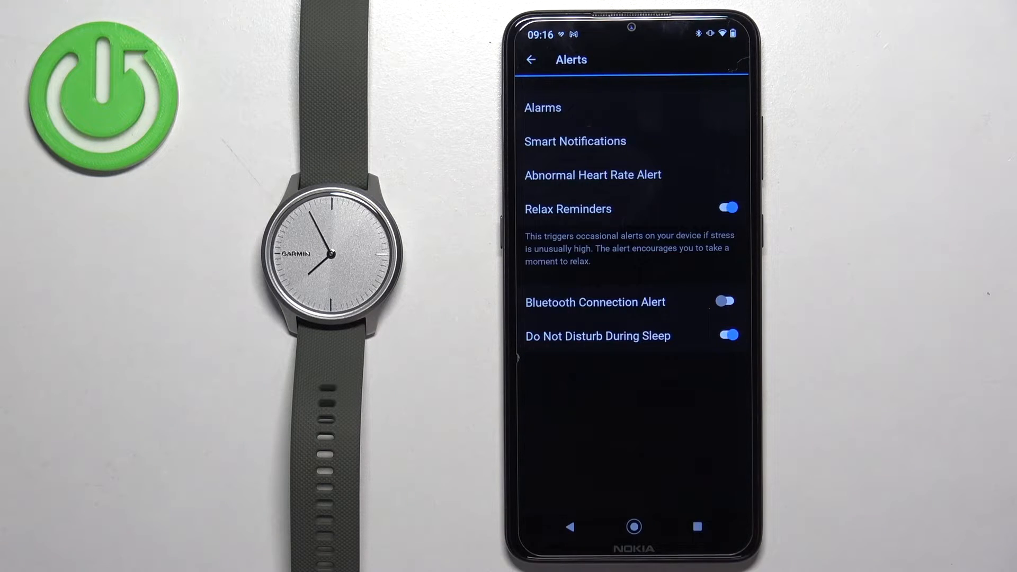
click(573, 141)
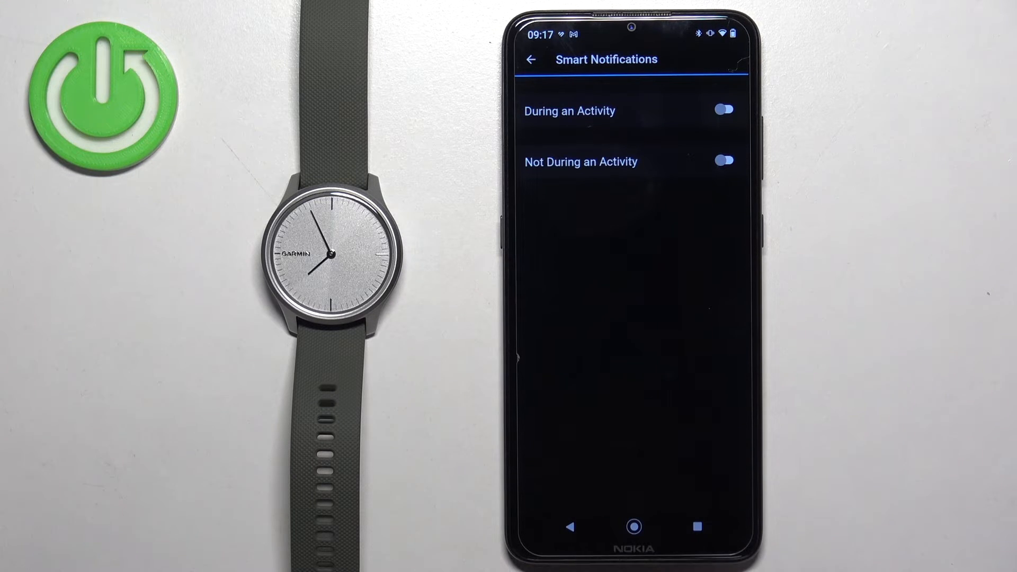
- Switch on 'During an Activity' and 'Not During an Activity', then go Home
click(724, 110)
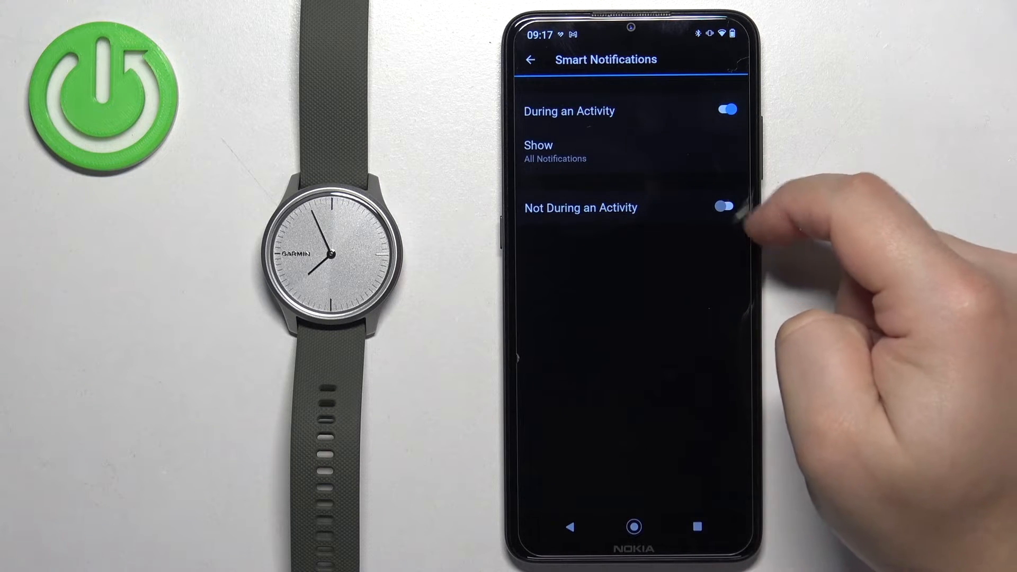
click(721, 206)
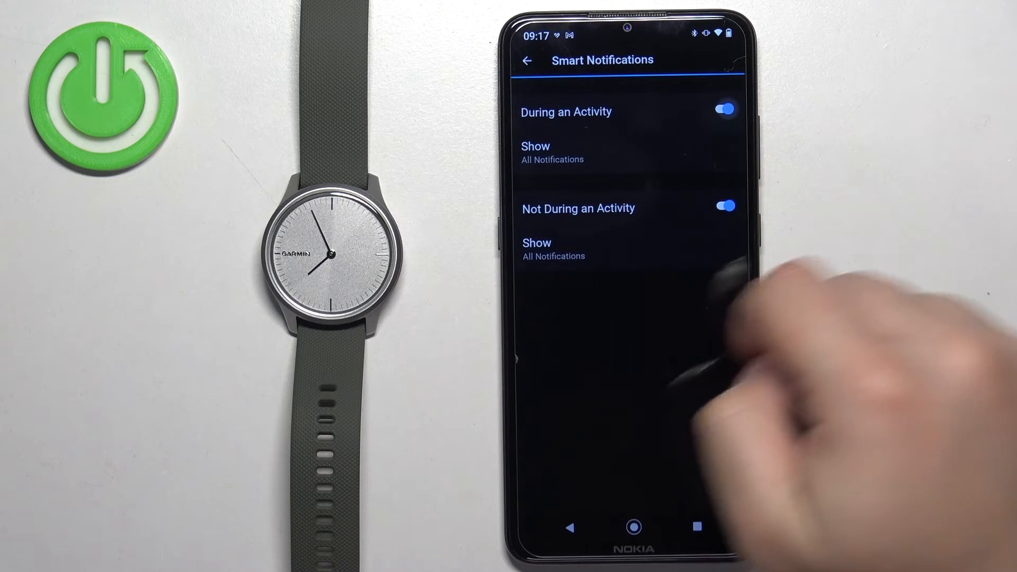
click(553, 249)
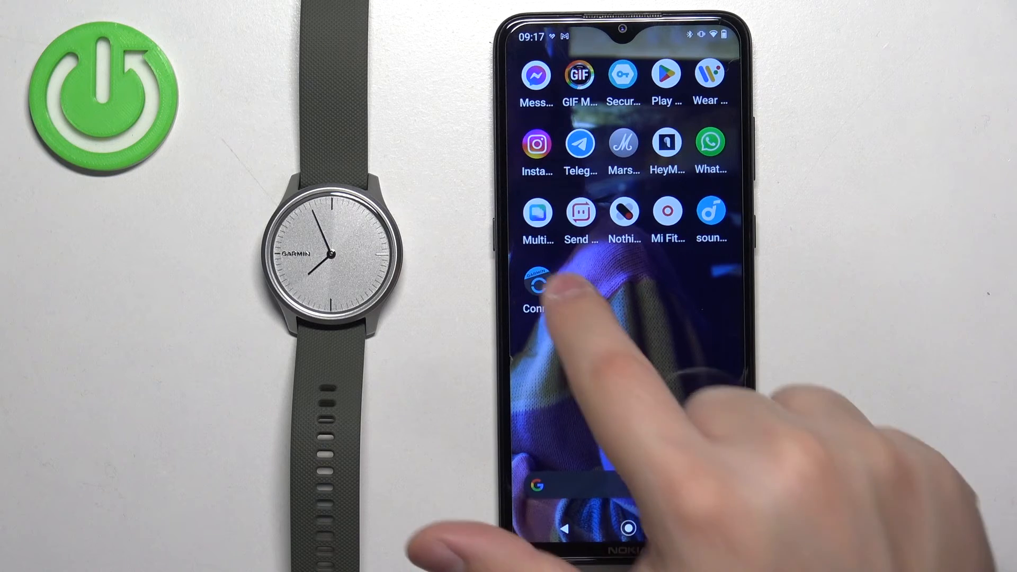
- Relaunch Connect, turn Smart Notifications back on for the vívomove Style, and save
click(536, 284)
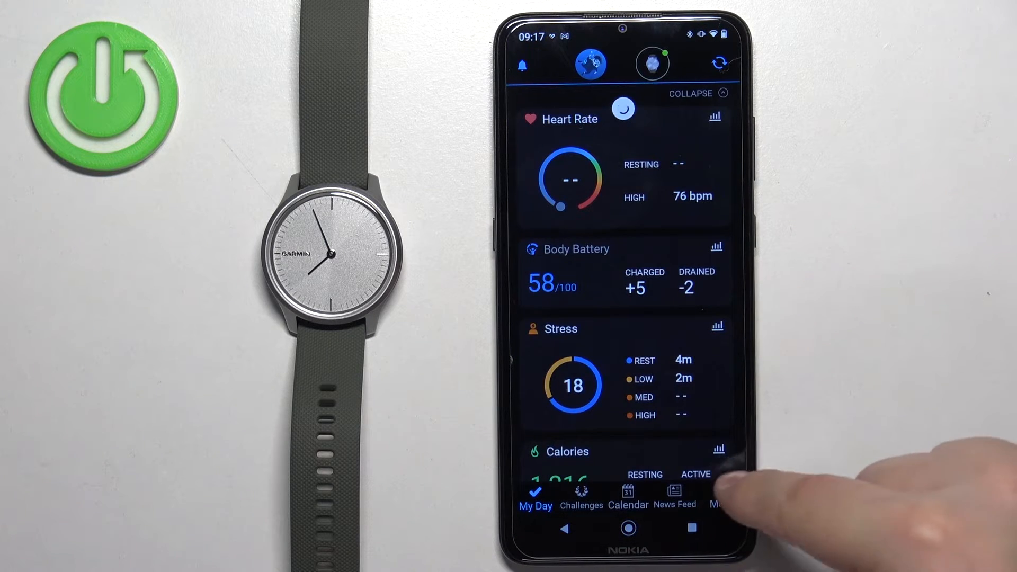
click(720, 497)
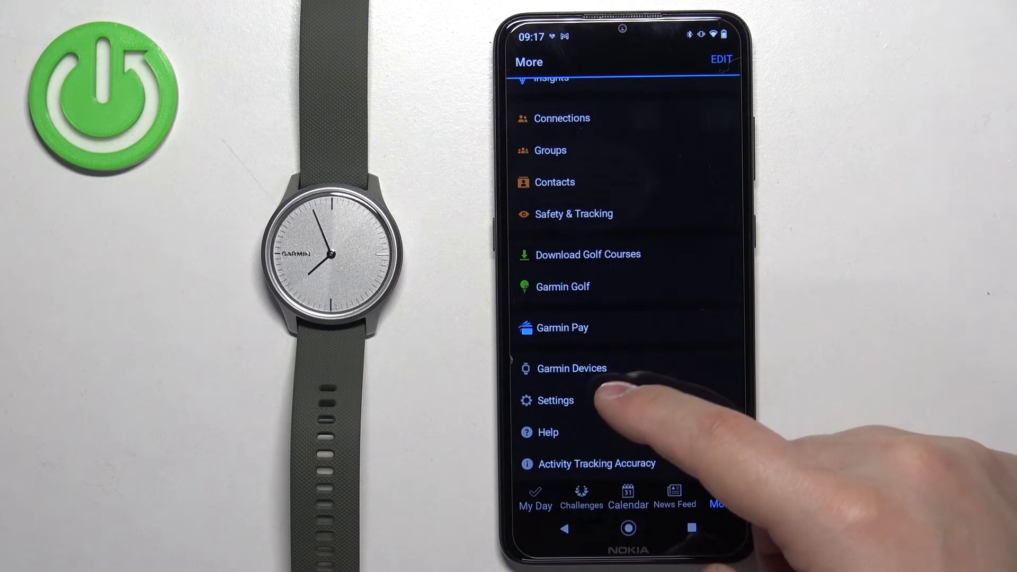
click(571, 367)
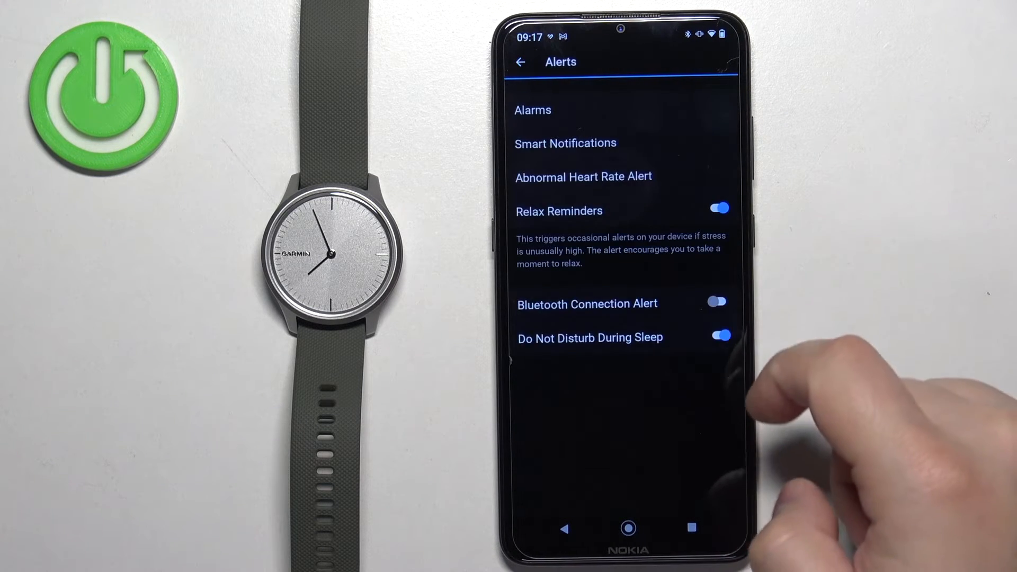
click(565, 142)
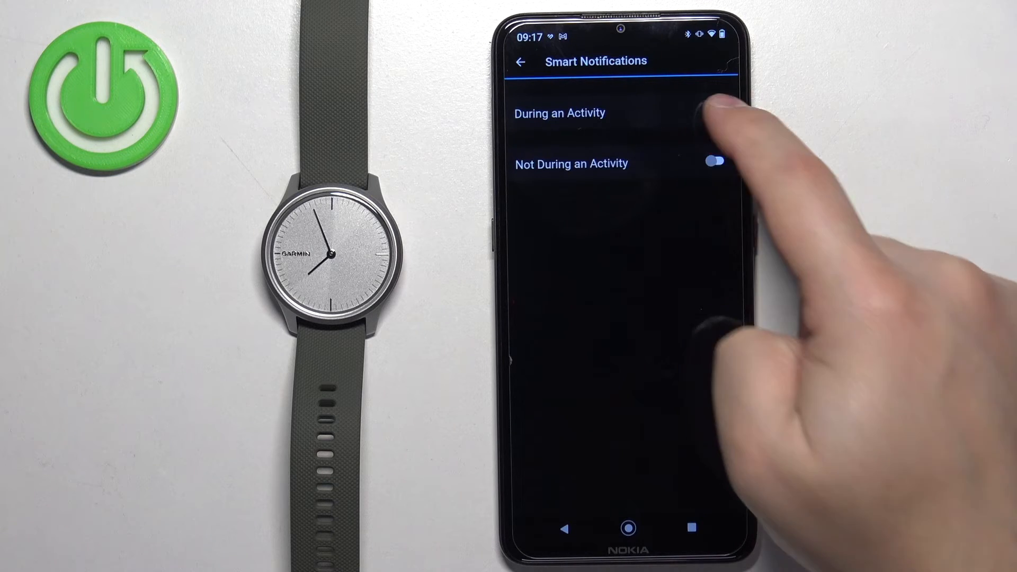
click(712, 113)
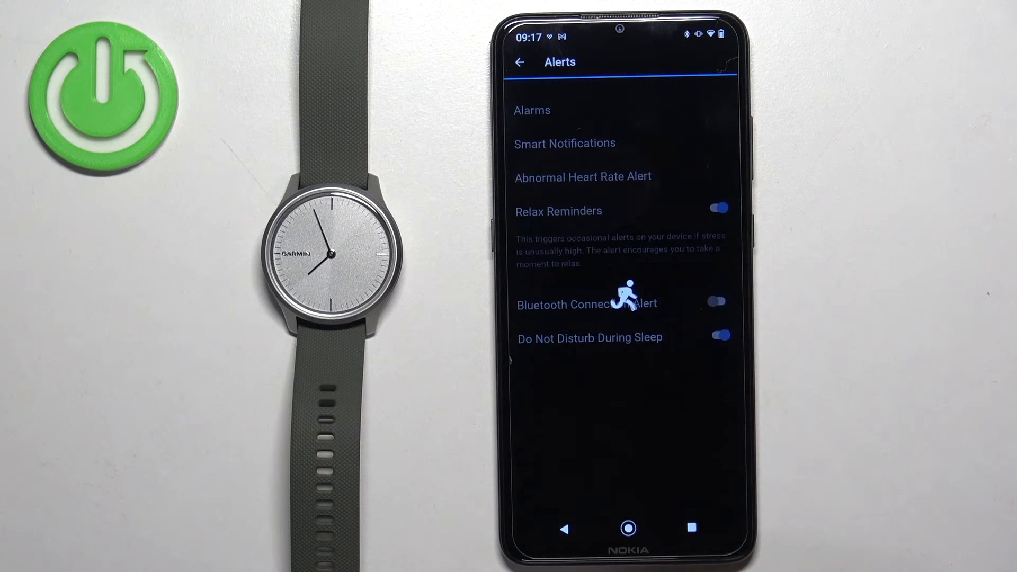
click(519, 61)
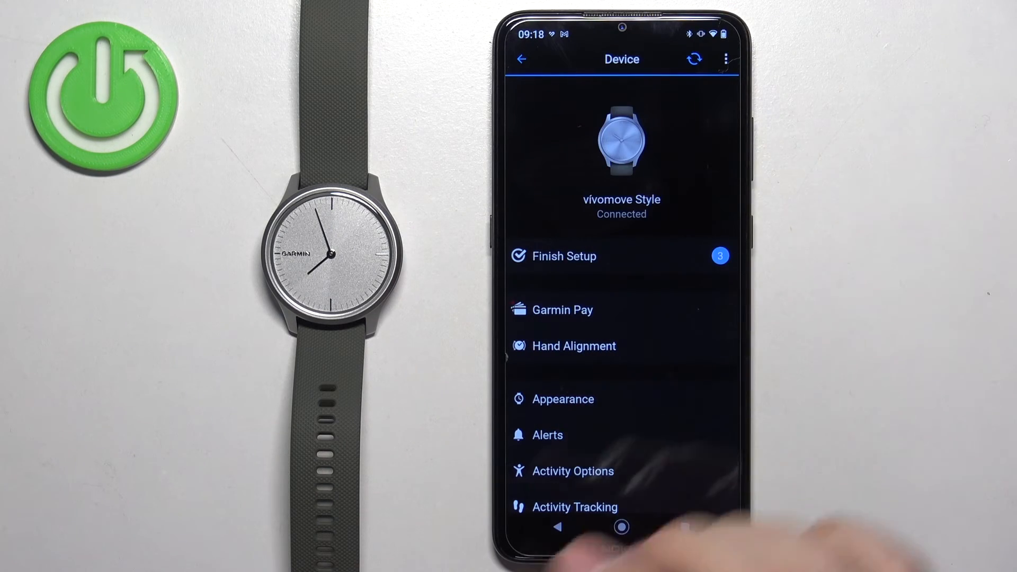
- Check Alerts > Smart Notifications shows both toggles on, then go Home
click(546, 434)
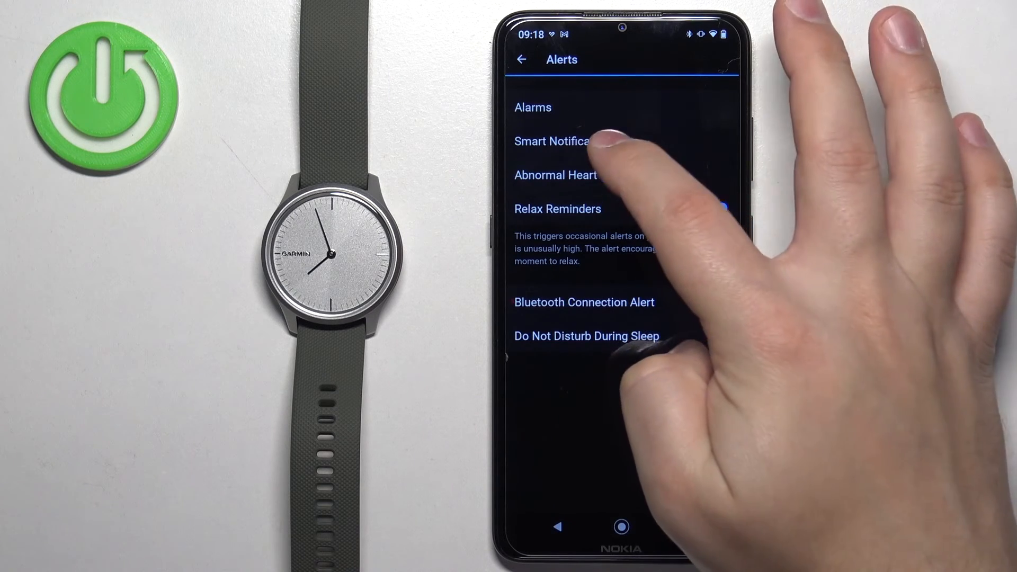
click(558, 141)
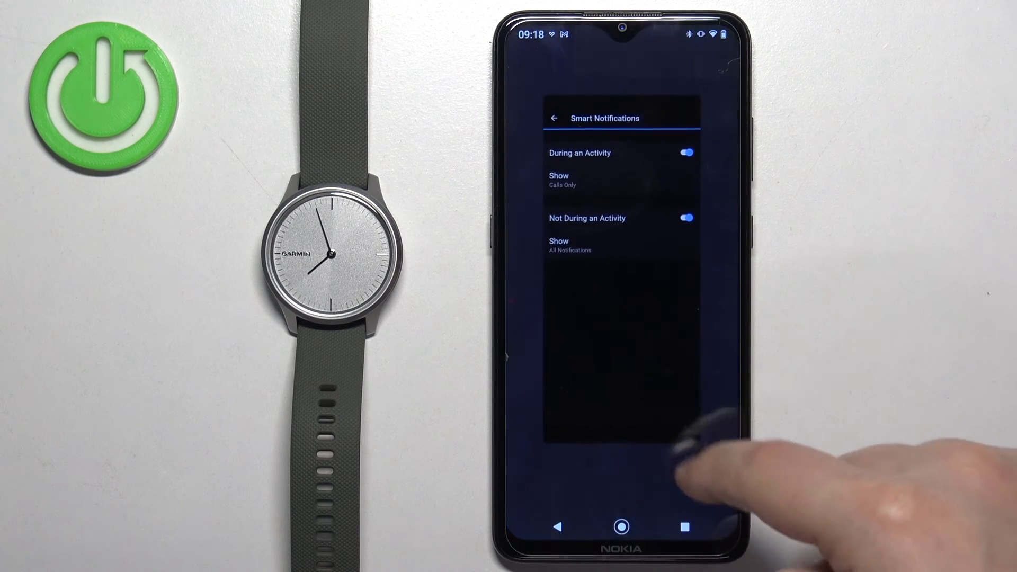
click(620, 526)
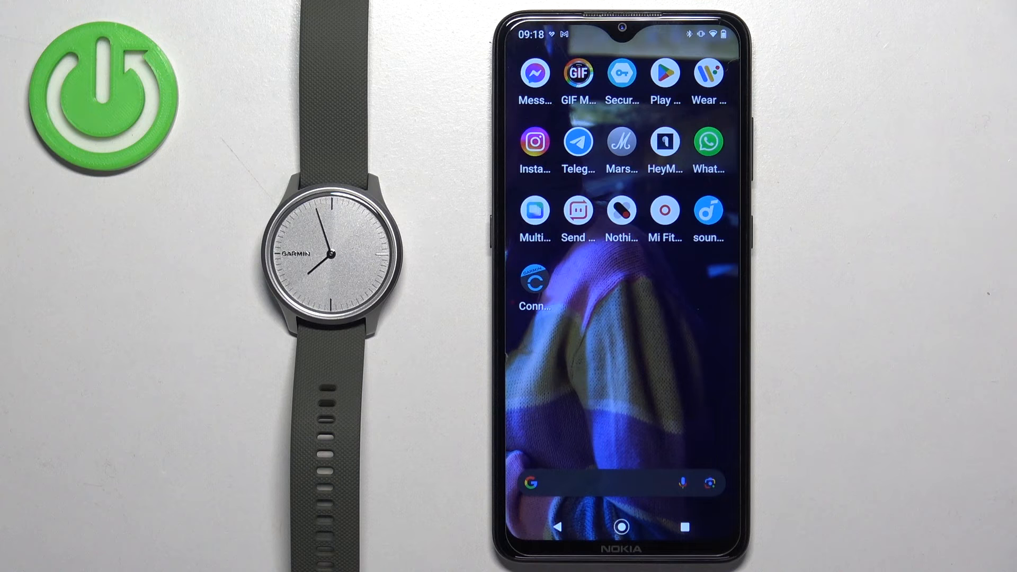